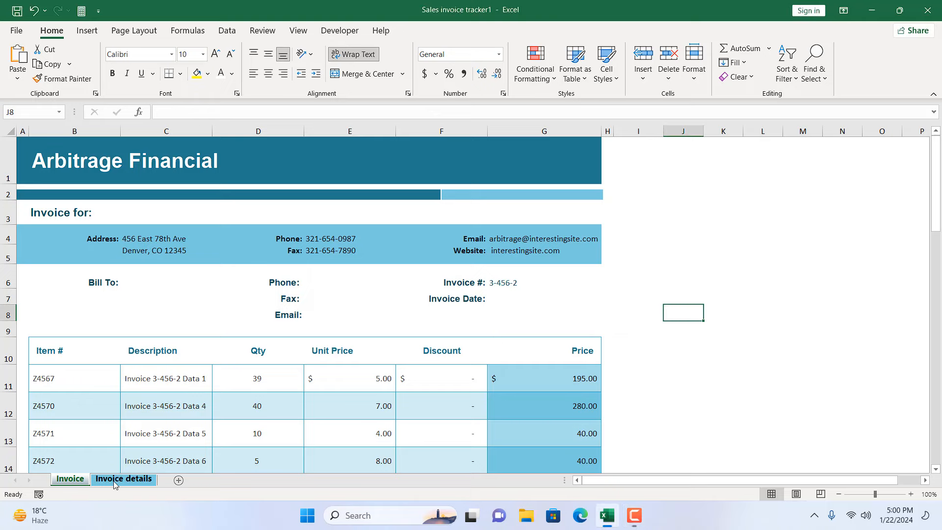
Enter the label text 'Show details' in cell I4 beside the invoice's address block.
click(68, 477)
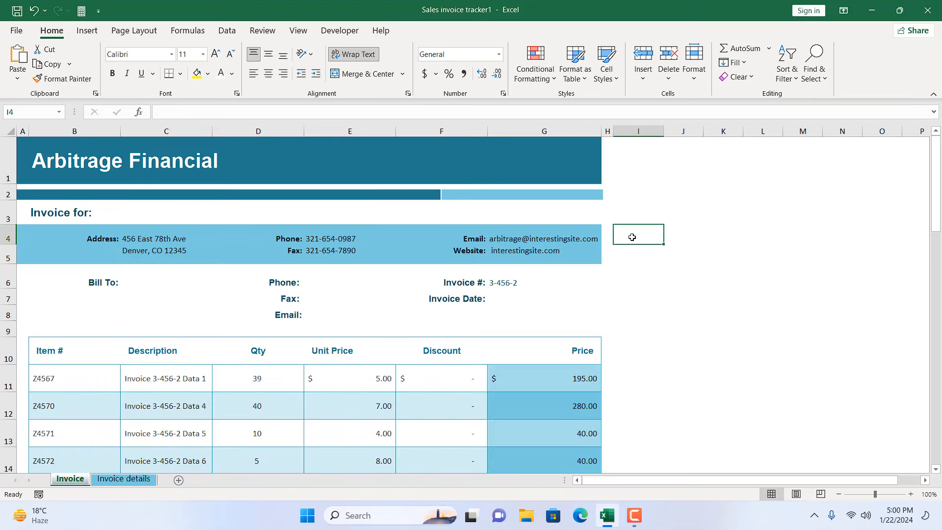
click(682, 234)
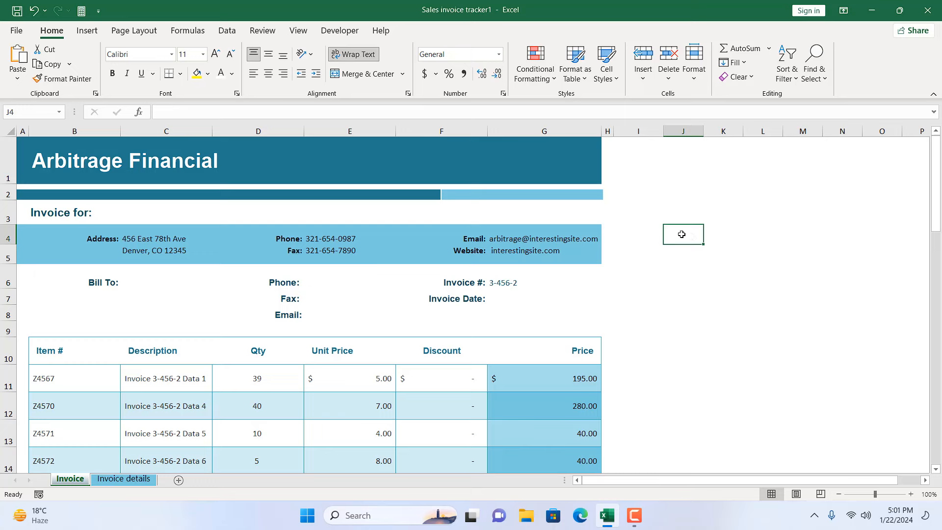
click(124, 478)
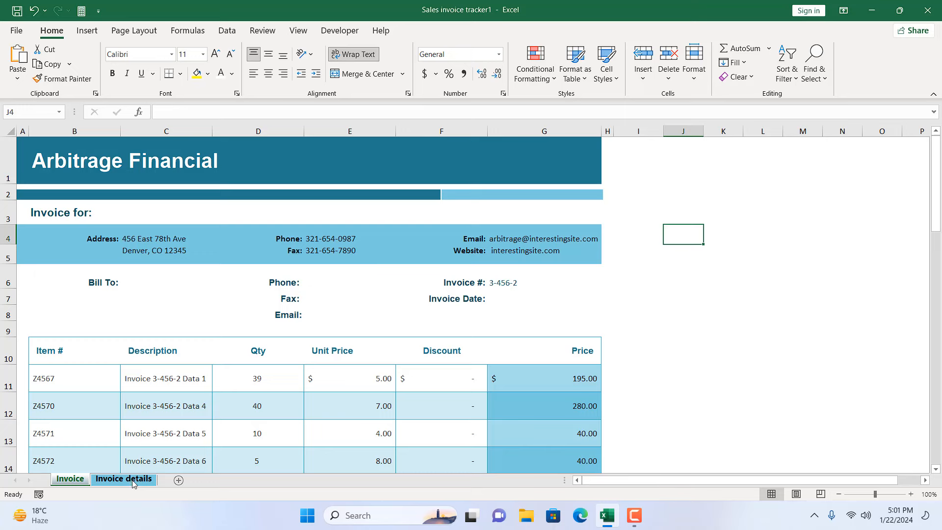
click(70, 479)
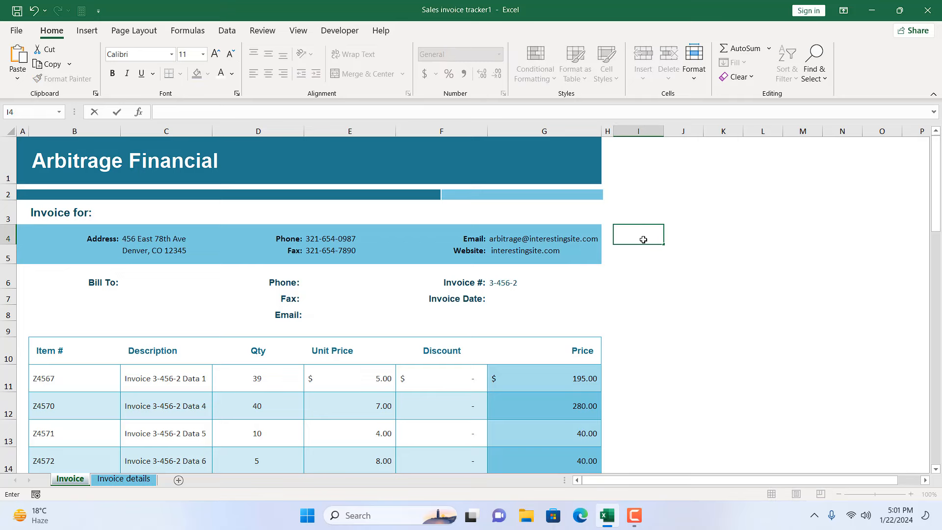
text(Show details)
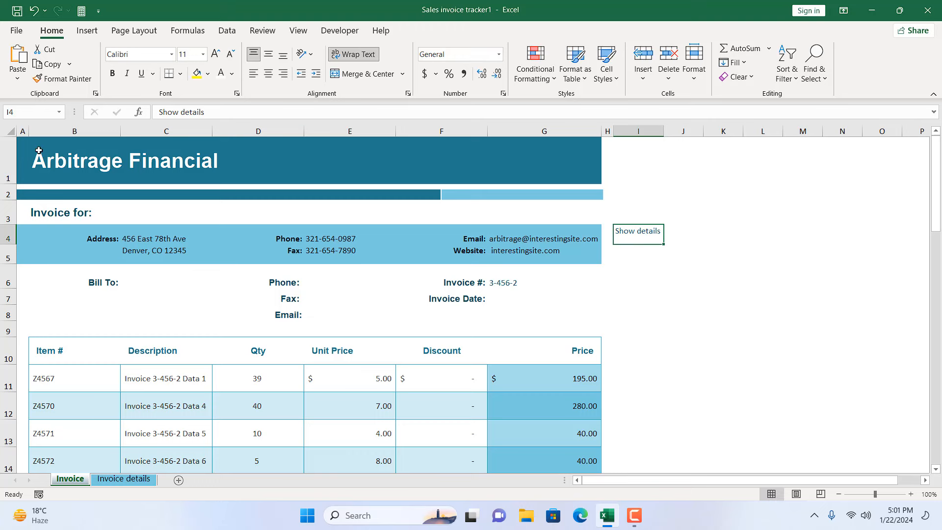
Copy the Arbitrage Financial heading's dark teal formatting from B1 onto the I4 label.
click(76, 160)
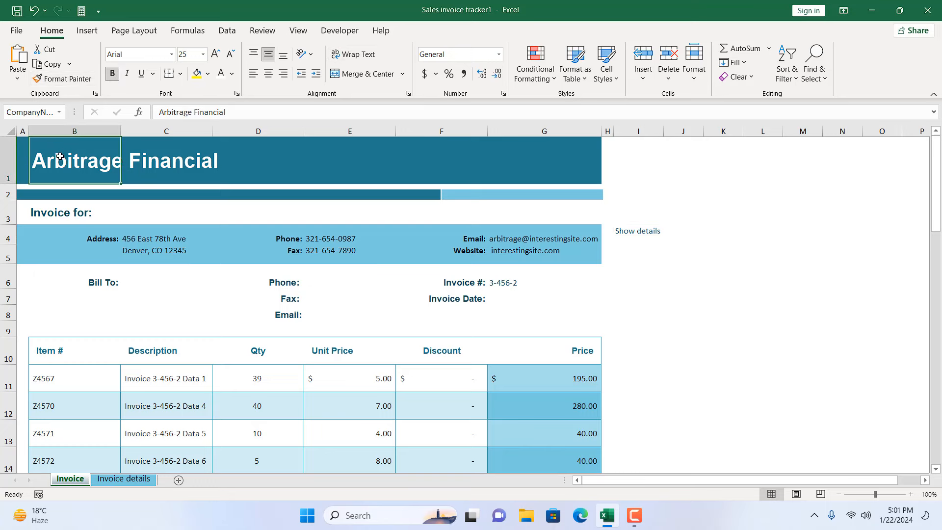
click(62, 79)
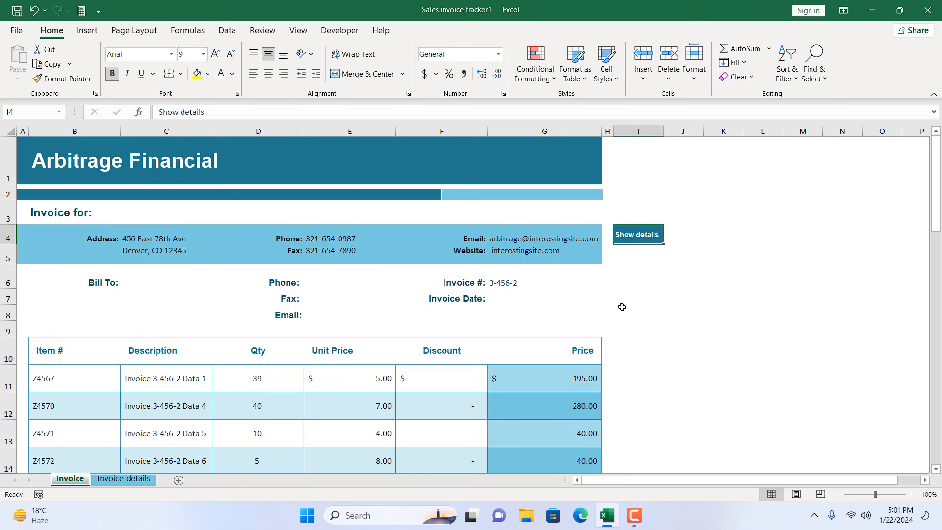
click(637, 312)
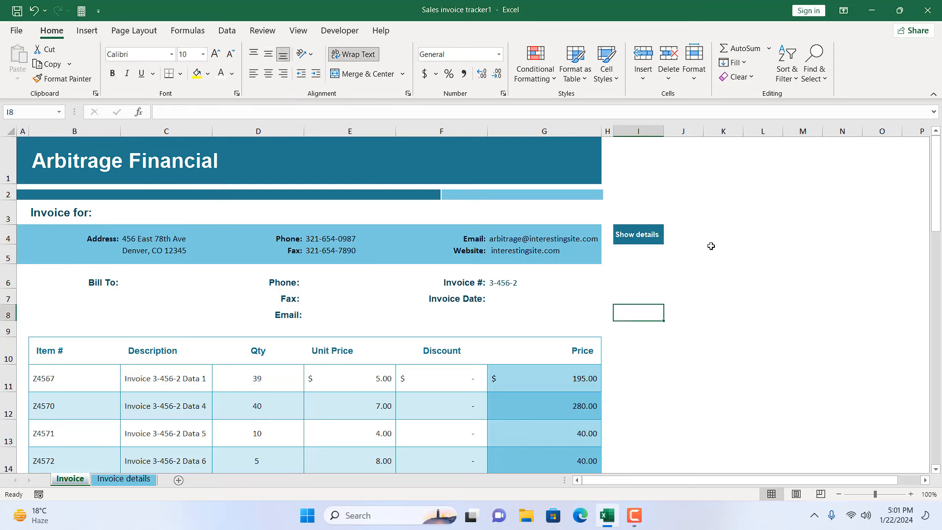
click(682, 235)
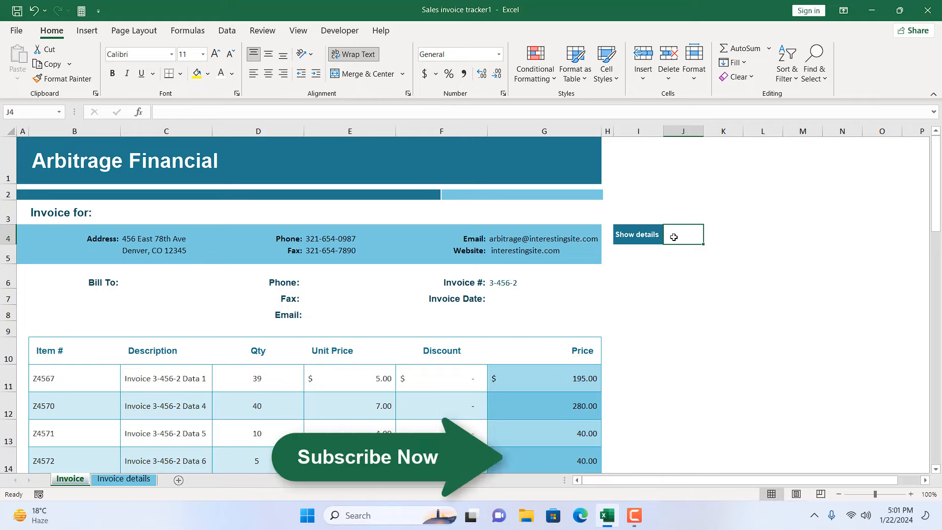
Give J4 a Data Validation list dropdown with source values Yes,No.
click(226, 31)
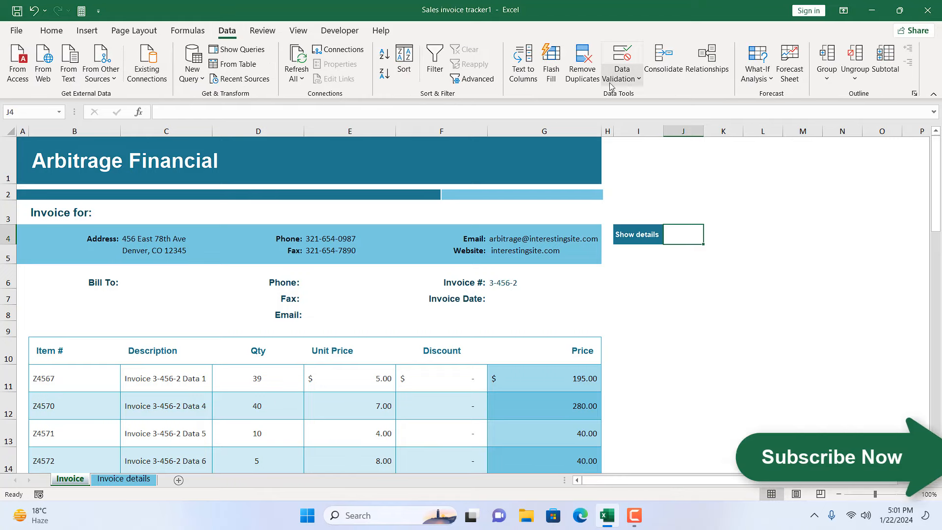
click(621, 60)
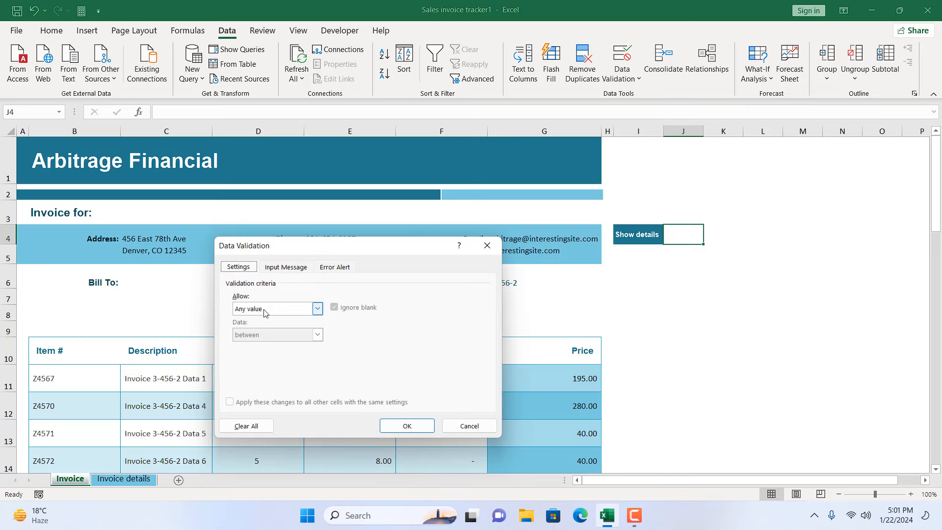
click(273, 308)
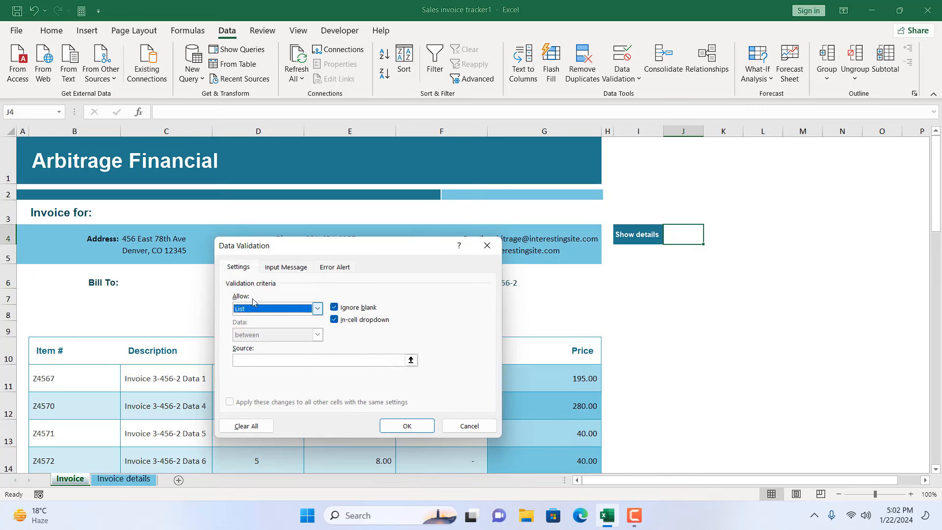
click(318, 360)
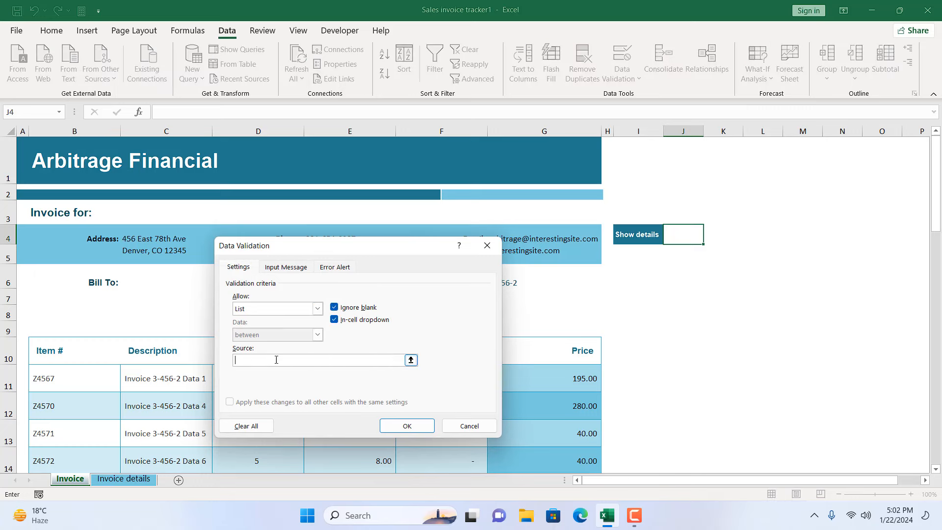
text(Yes,)
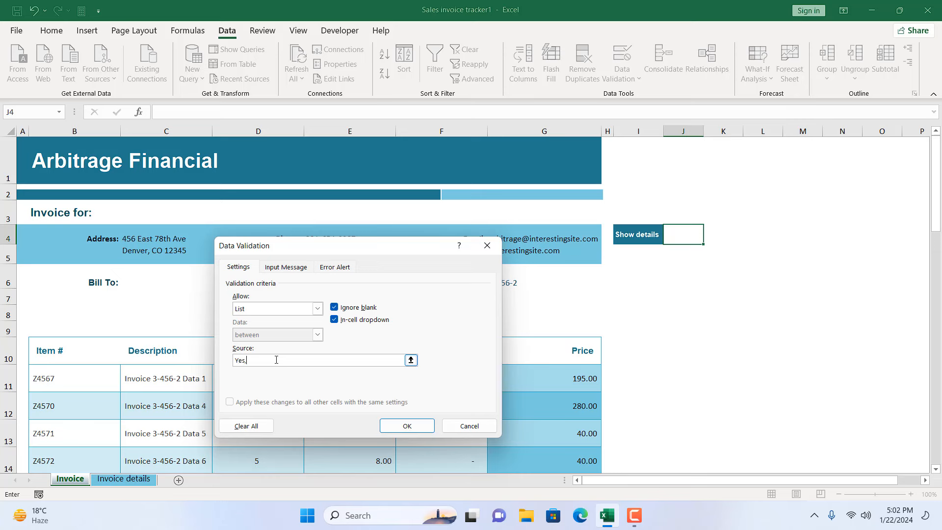
click(406, 425)
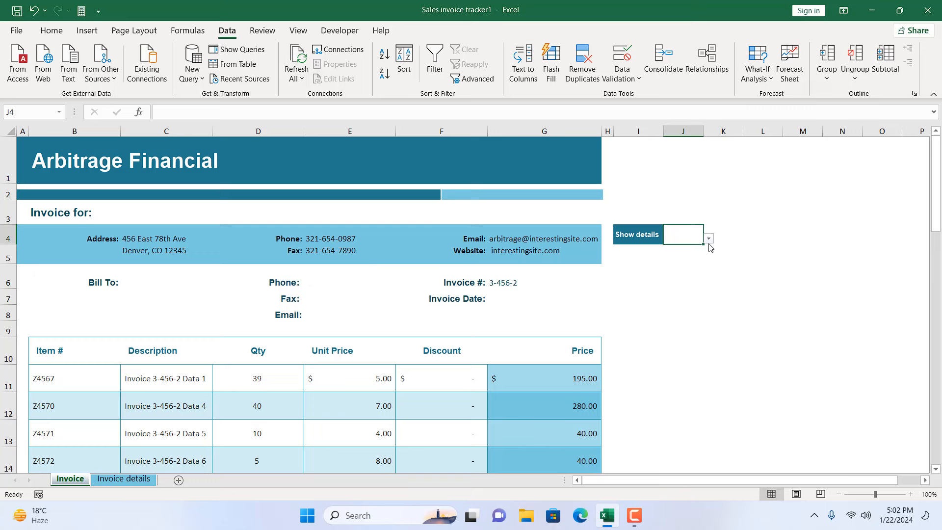
click(707, 238)
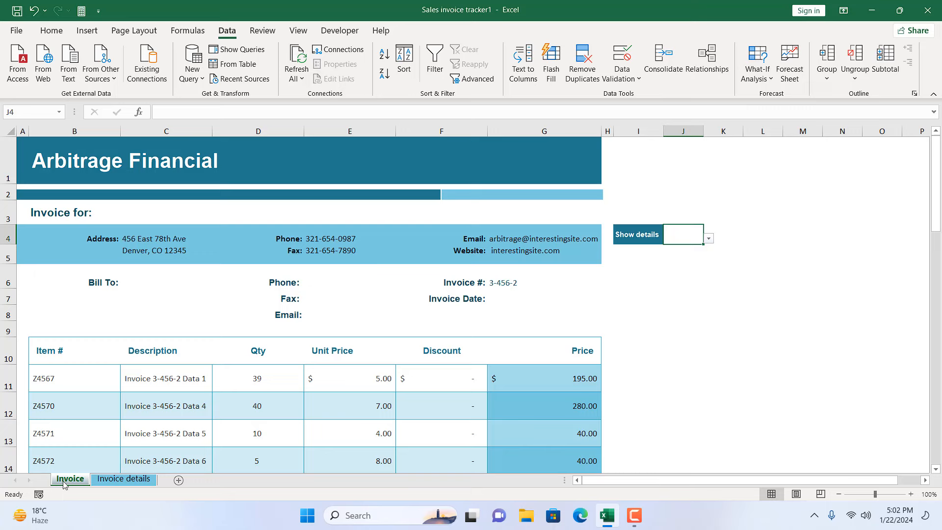
View the Invoice sheet's code and insert an empty Worksheet_Change event procedure.
right_click(69, 478)
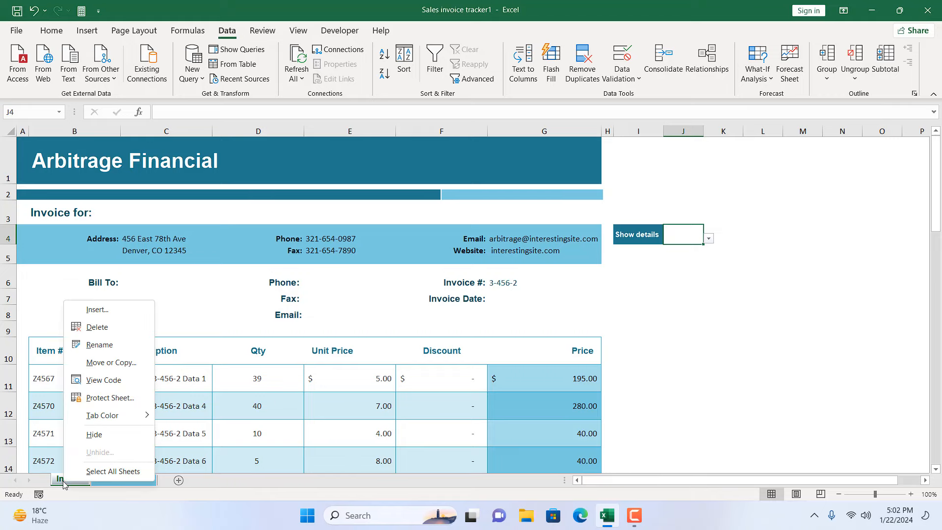
mouse_move(103, 380)
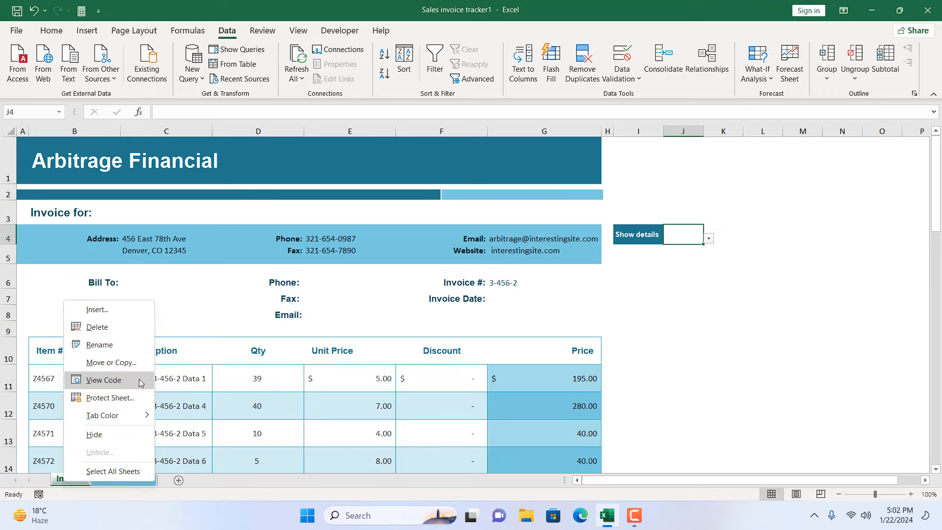
click(103, 379)
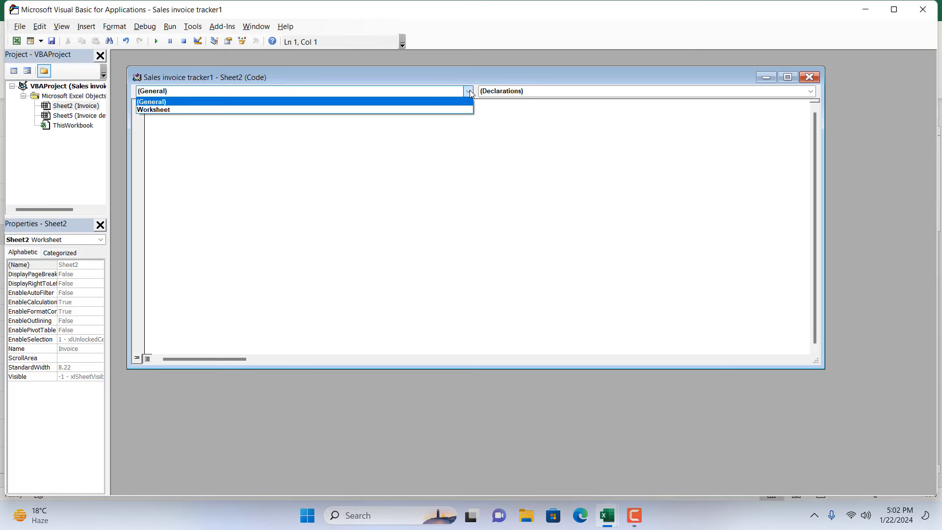
click(153, 109)
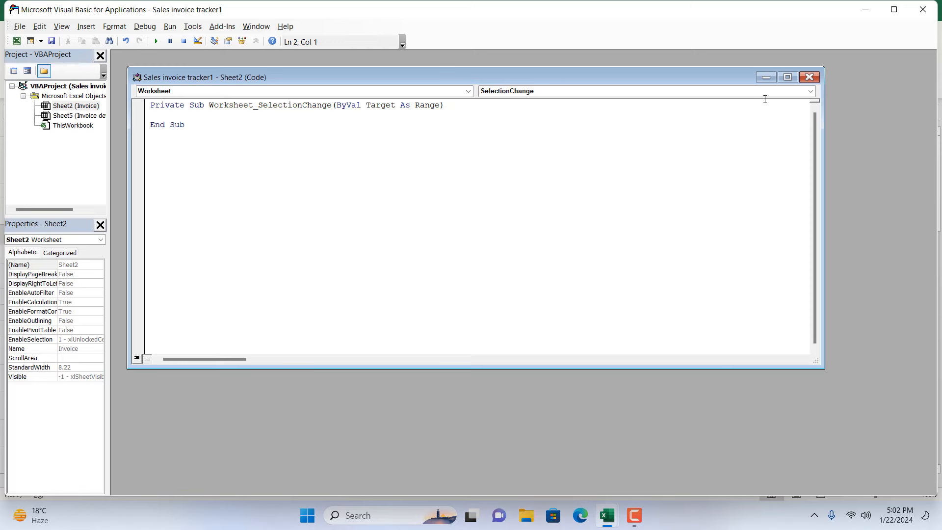
click(809, 90)
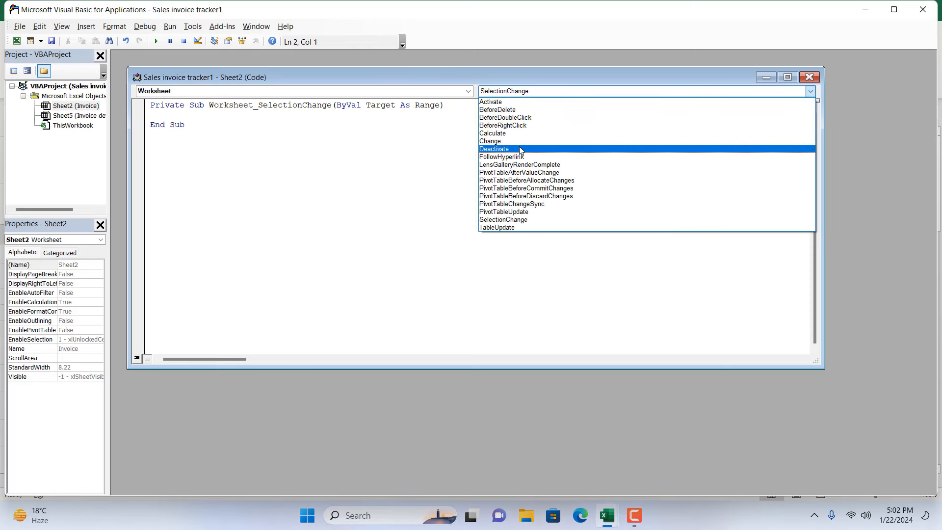
click(490, 140)
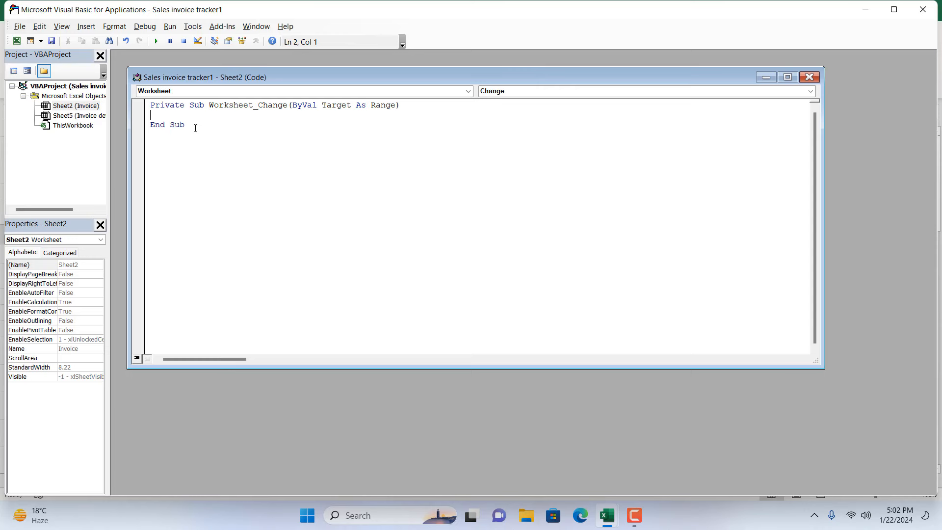
Write If [J4] = "Yes" Then and begin the Sheets statement inside it.
text(if)
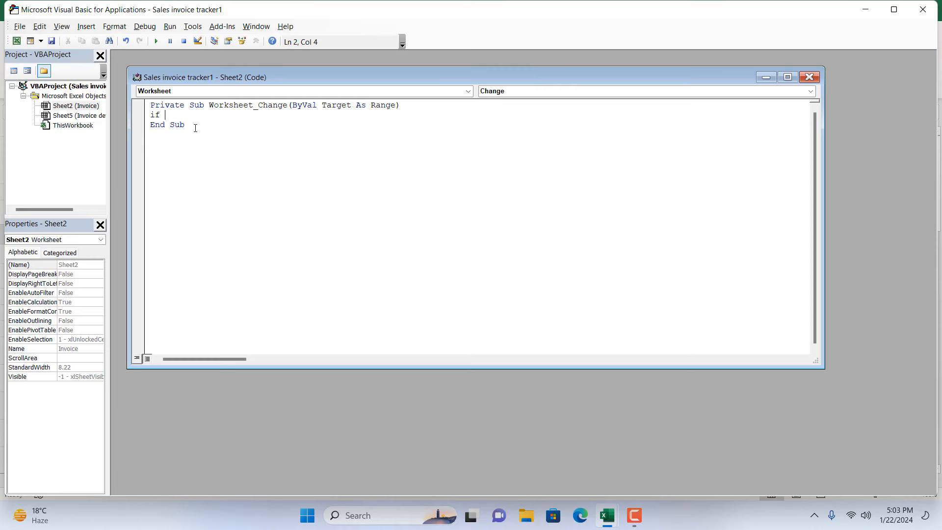
text([])
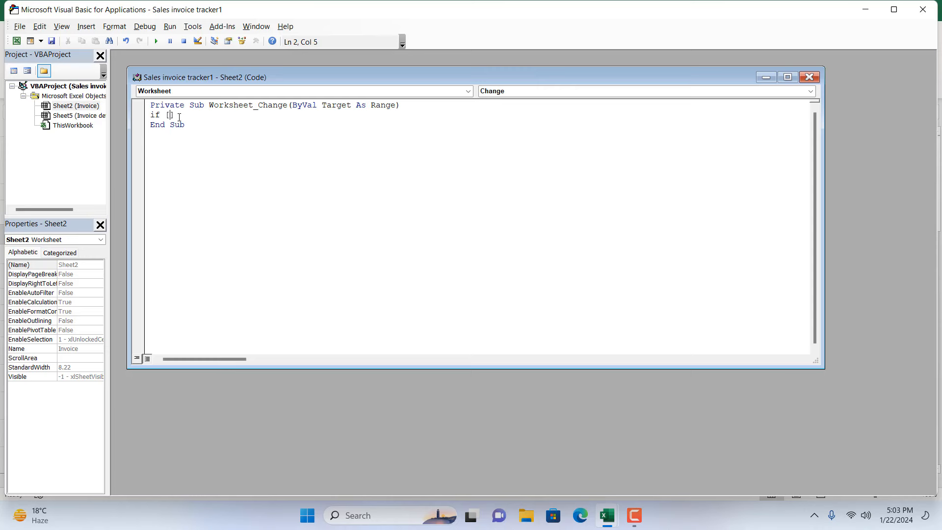
text(J4)
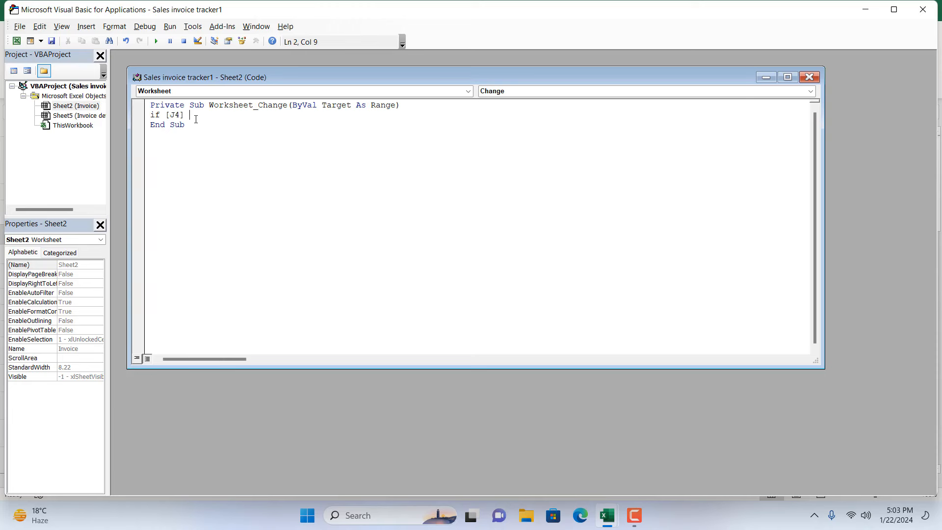
text(="")
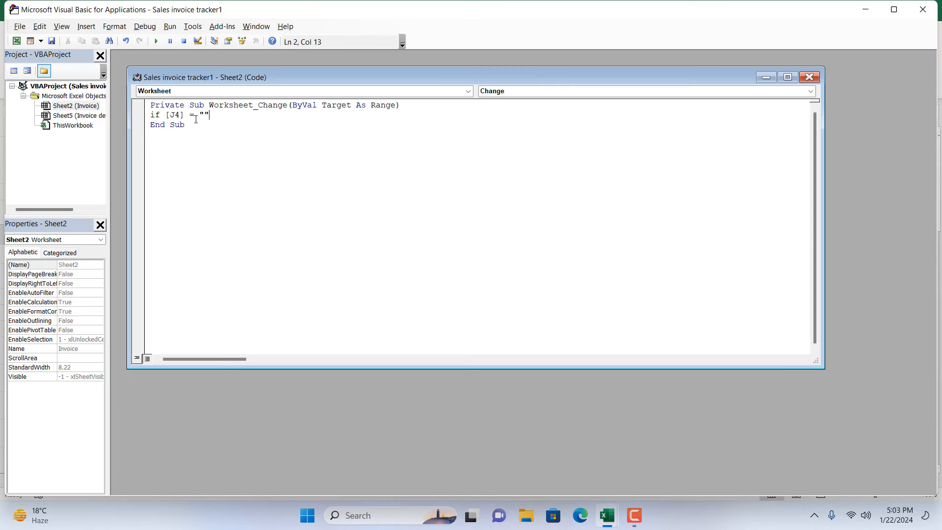
text(Y)
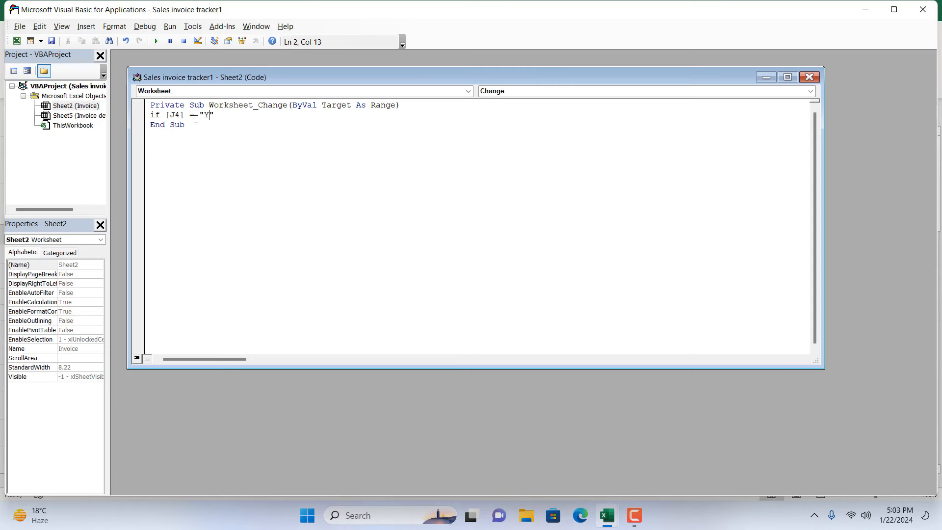
text(es)
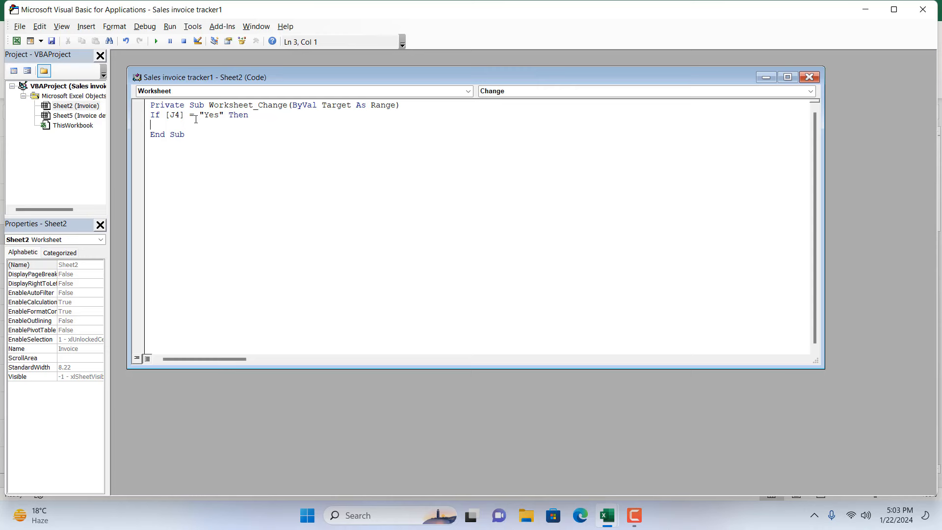
text(sheets)
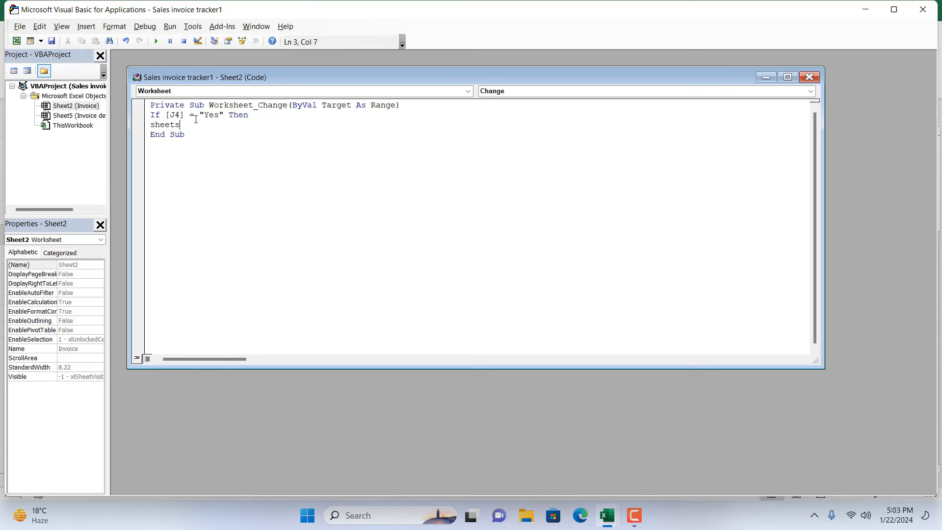
Complete the line Sheets("Invoice details").Visible = True under the If.
text(())
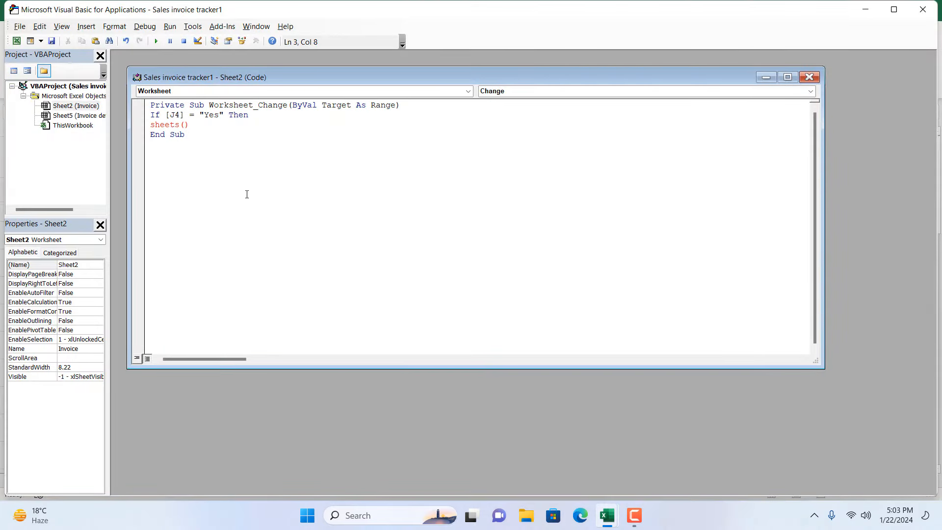
text(")
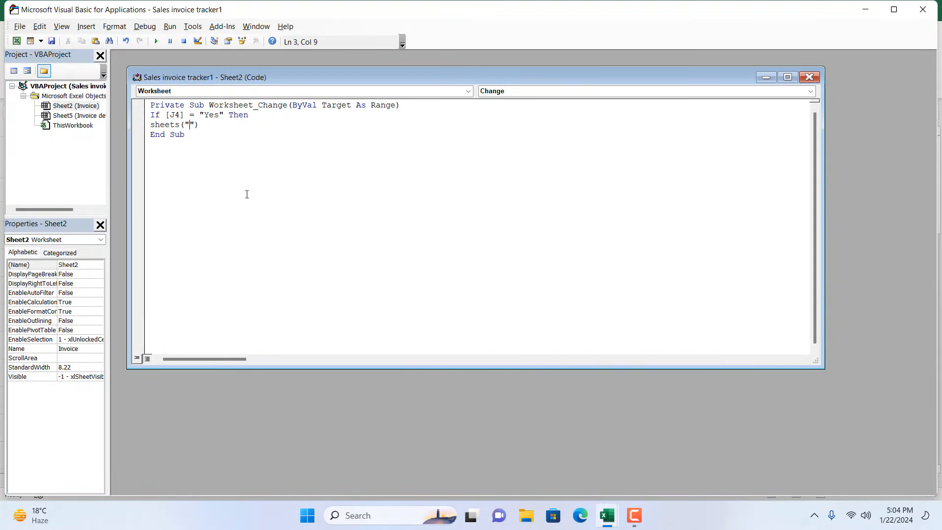
text(Invoice details)
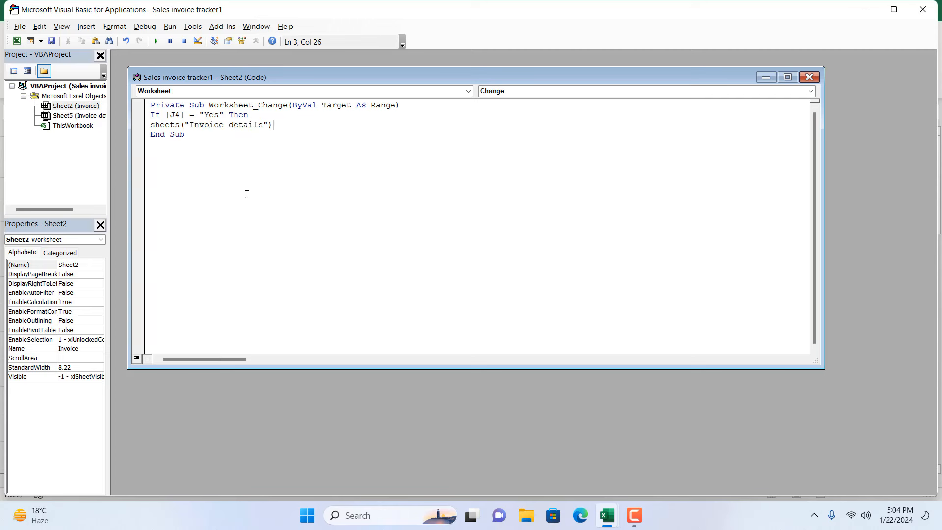
text(.)
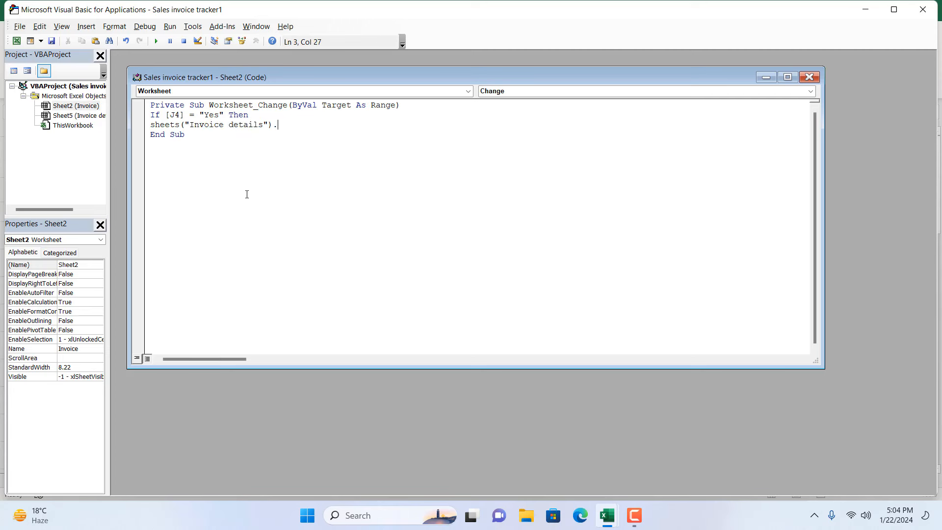
text(Vi)
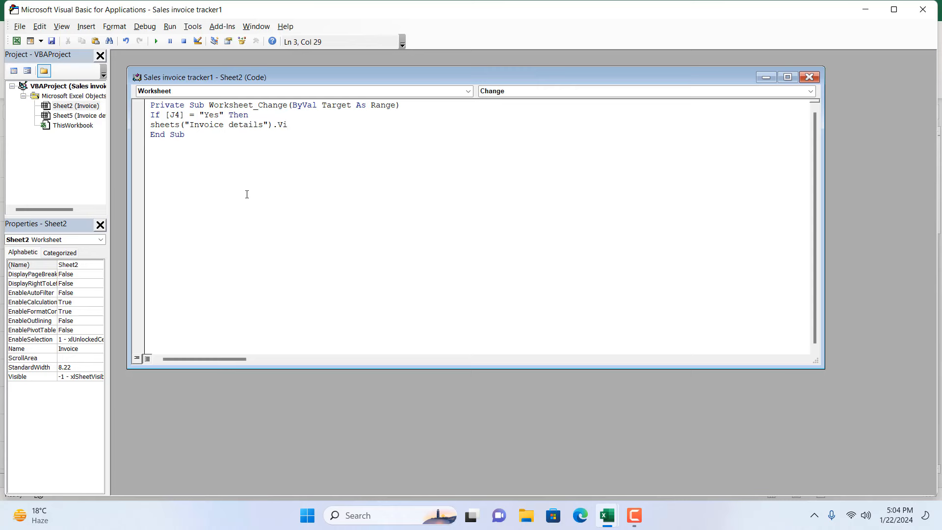
text(sib)
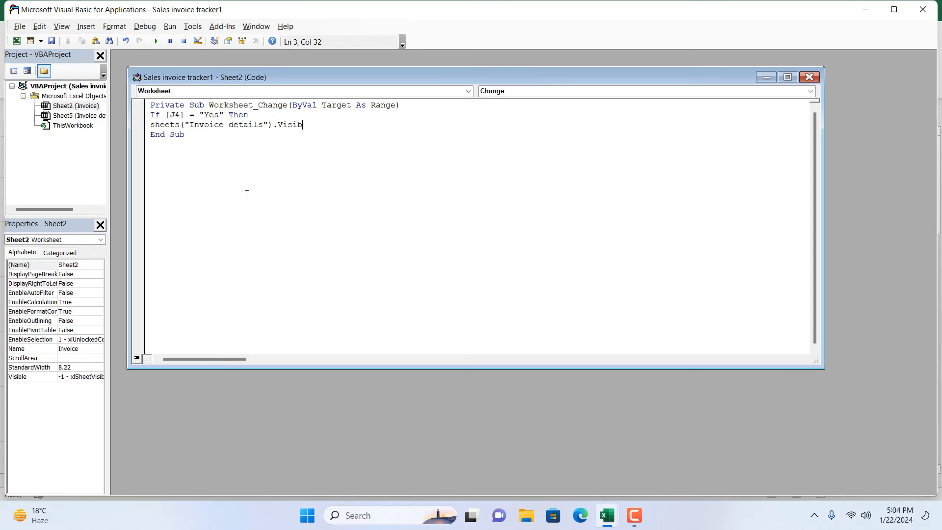
text(le)
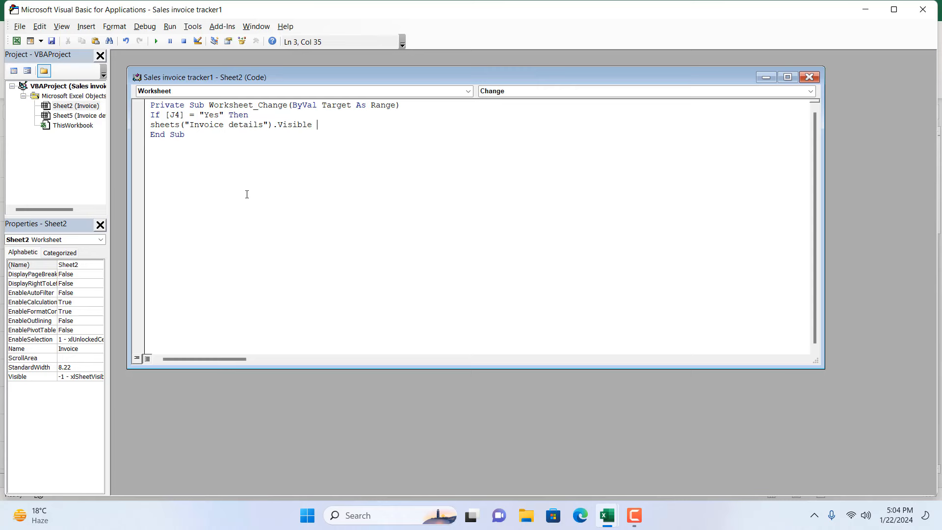
text(= Tr)
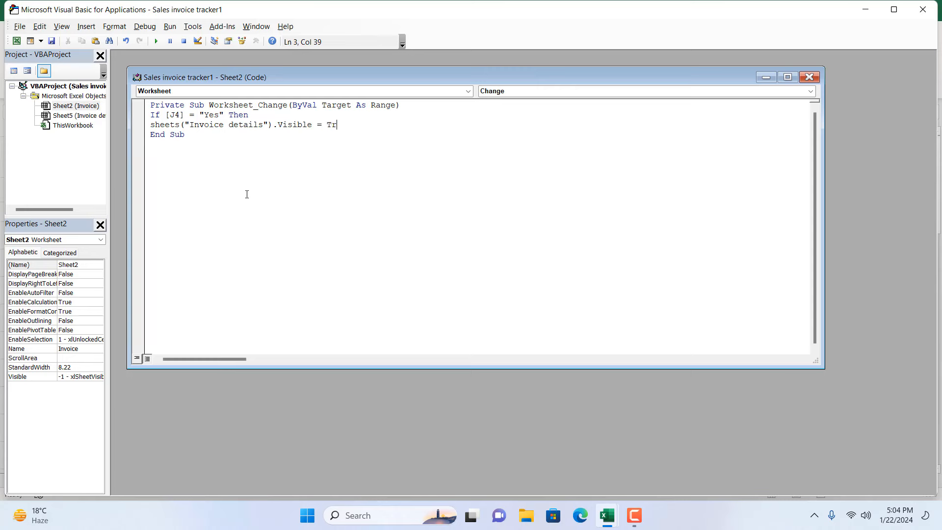
text(ue)
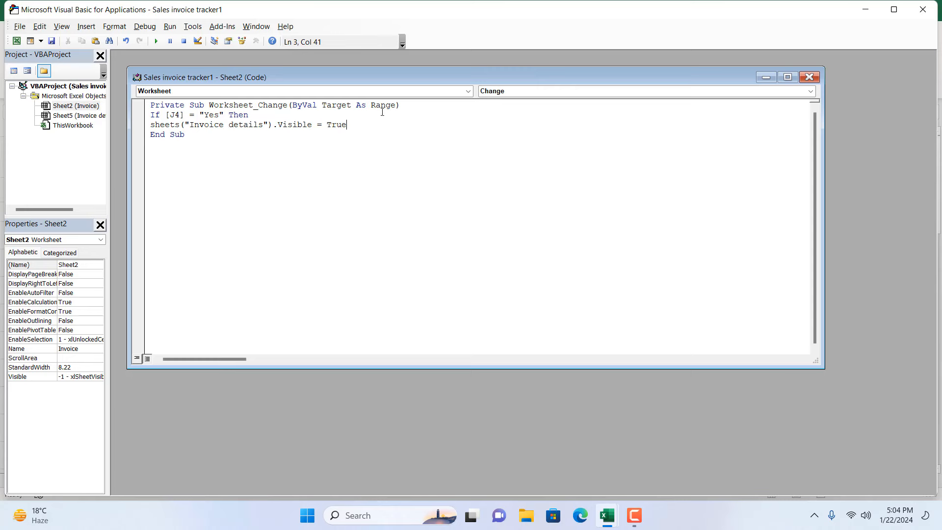
mouse_move(291, 130)
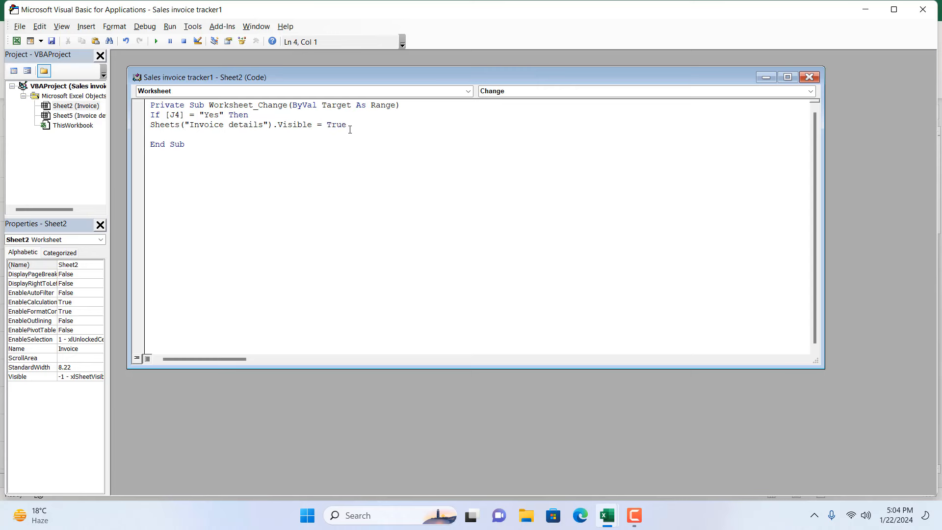
Add an Else branch that sets Sheets("Invoice details").Visible = False.
text(else)
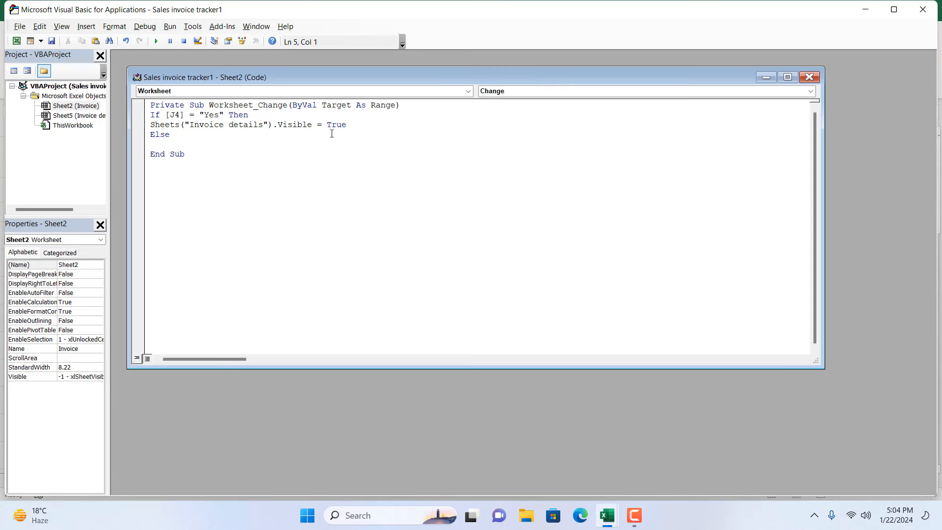
drag(159, 124, 347, 125)
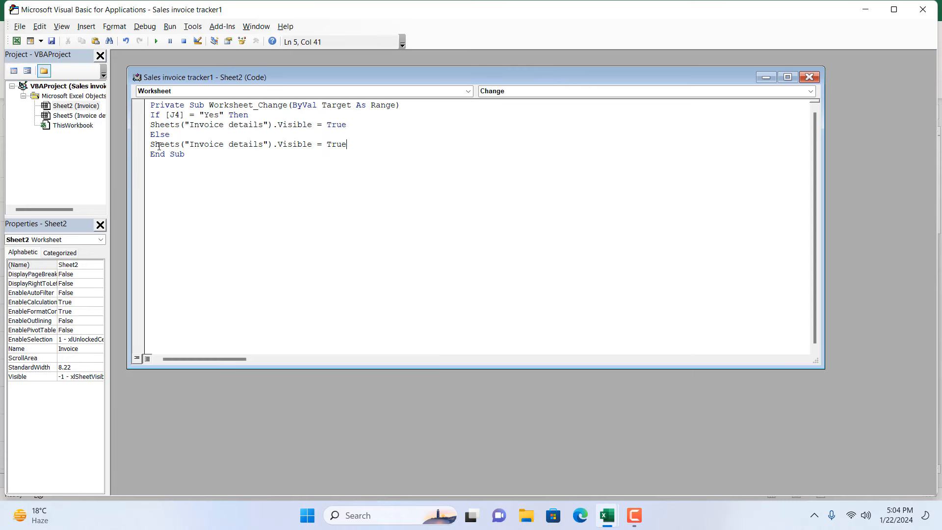
double_click(336, 144)
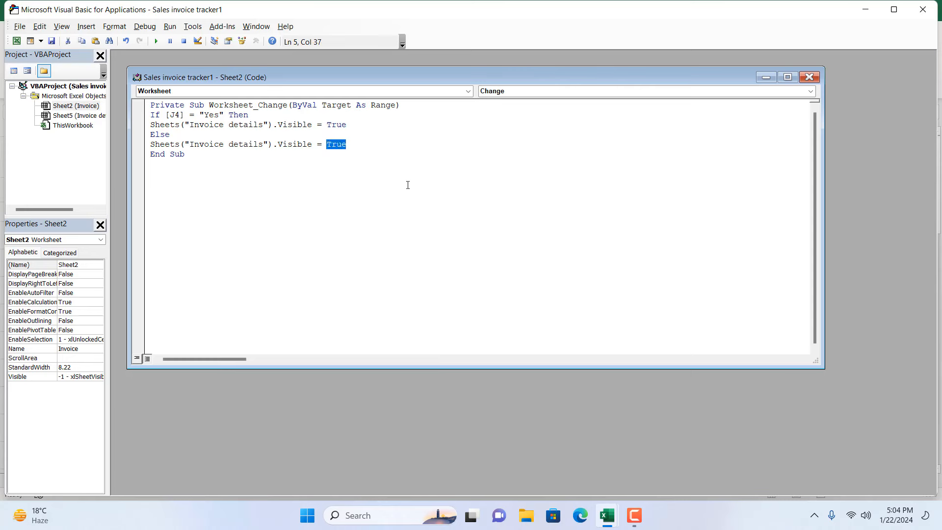
text(False)
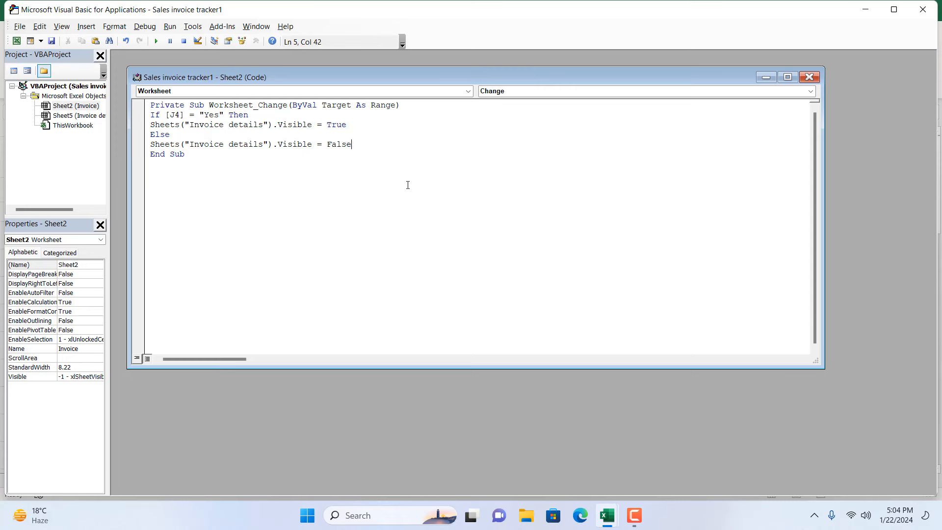
key(enter)
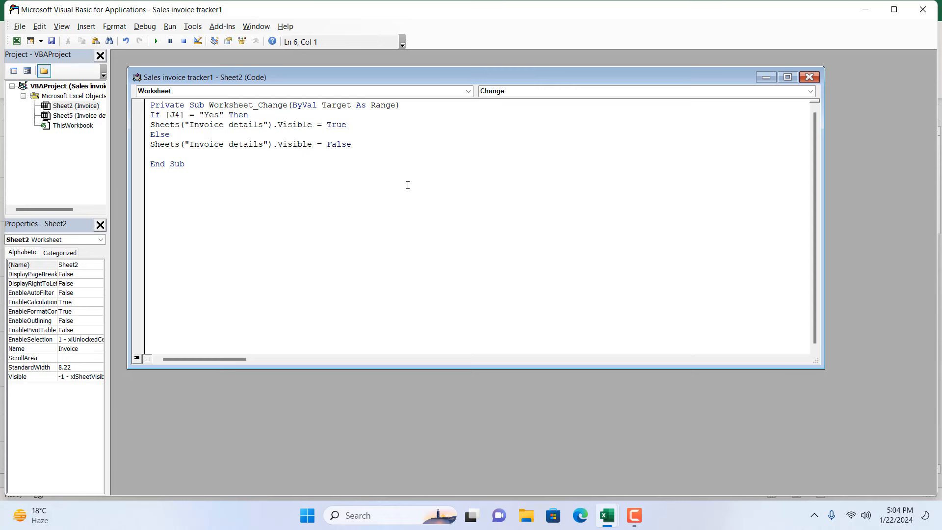
Close the block with End If and return to Excel.
text(End)
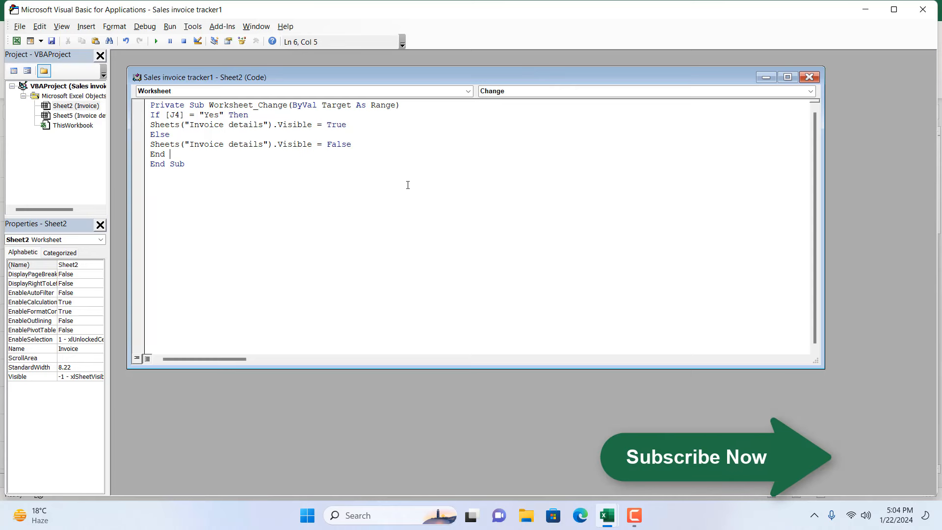
text(If)
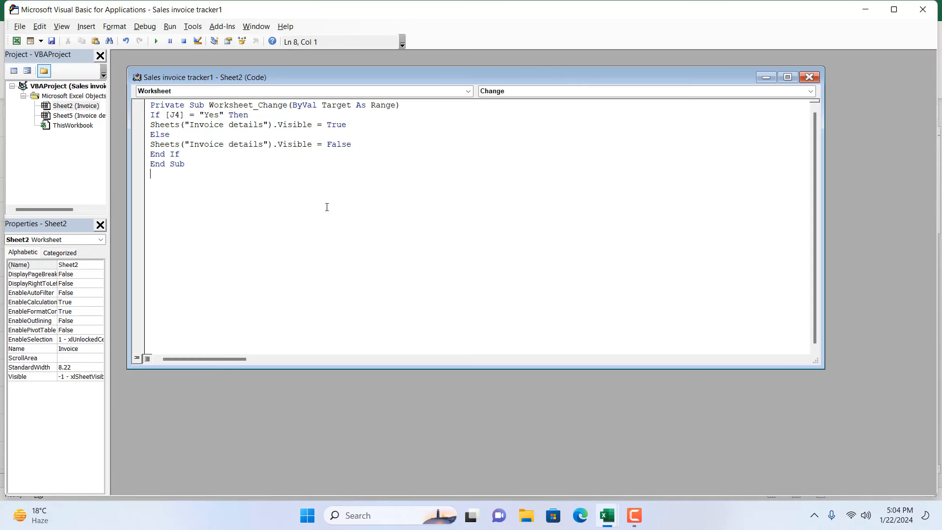
click(810, 77)
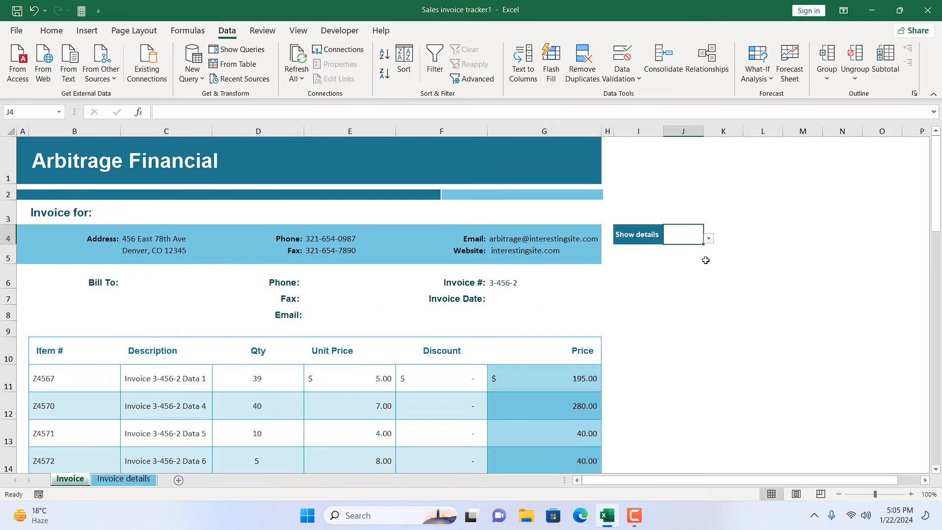
Choose No in J4 to hide Invoice details, then Yes to bring it back.
click(707, 237)
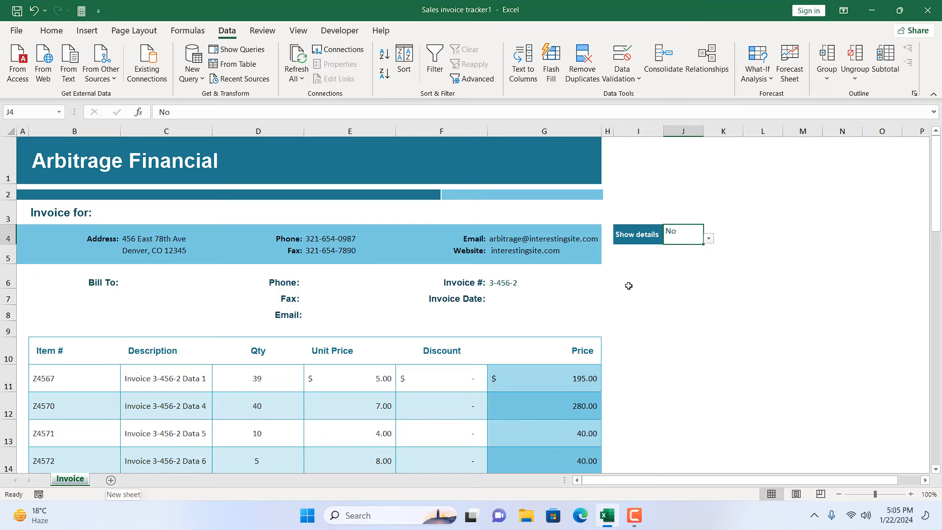
click(707, 237)
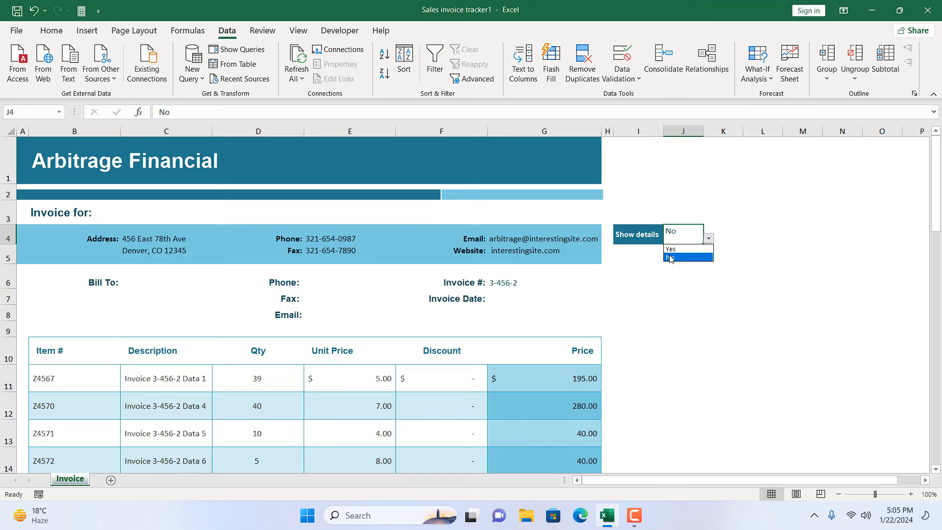
click(670, 248)
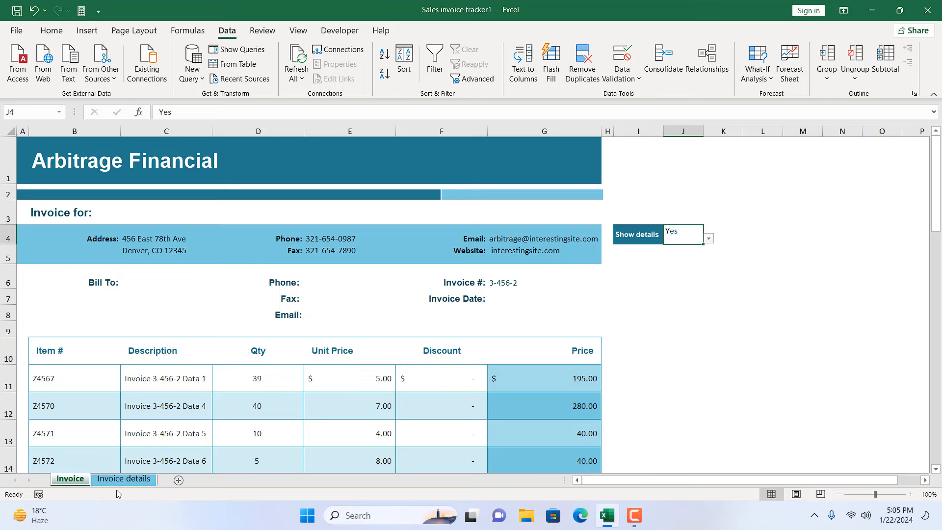